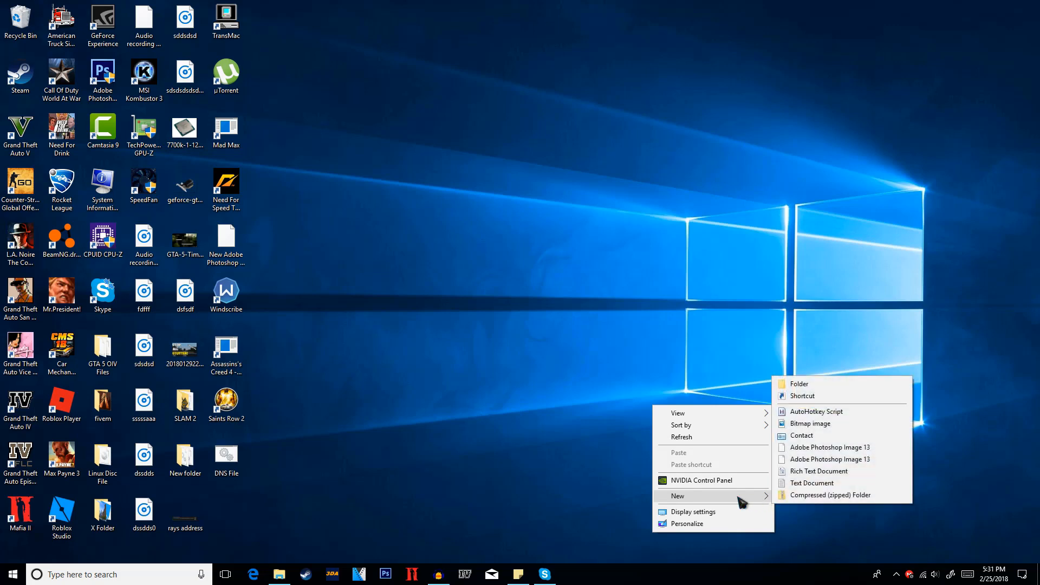
Step: Dismiss the desktop context menu before searching Bing for 'winscribe' in Edge
left_click(322, 473)
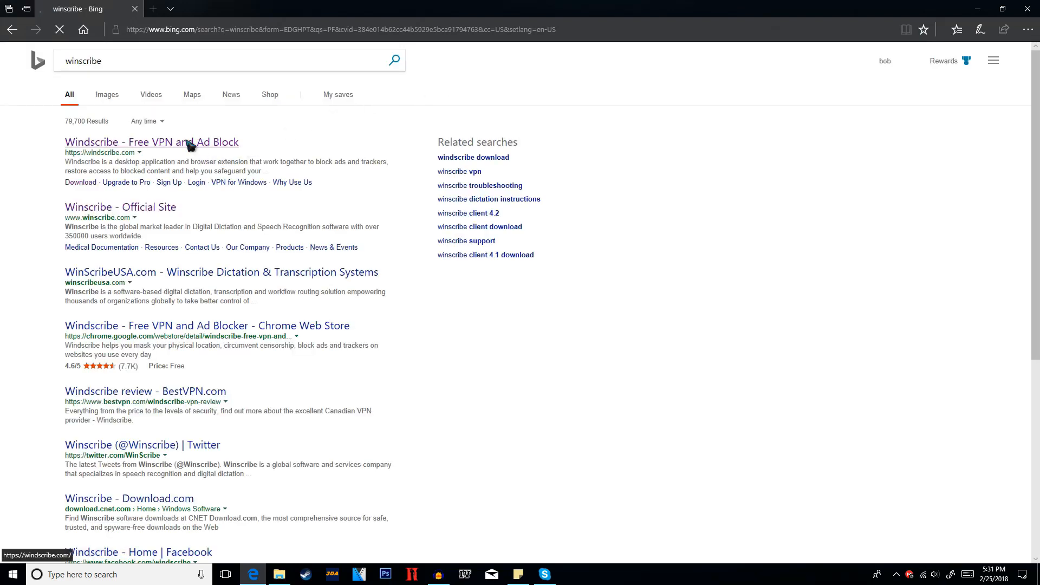
Step: From the official Windscribe site, start the Windows client download under 'Windscribe for Your Computer'
left_click(152, 142)
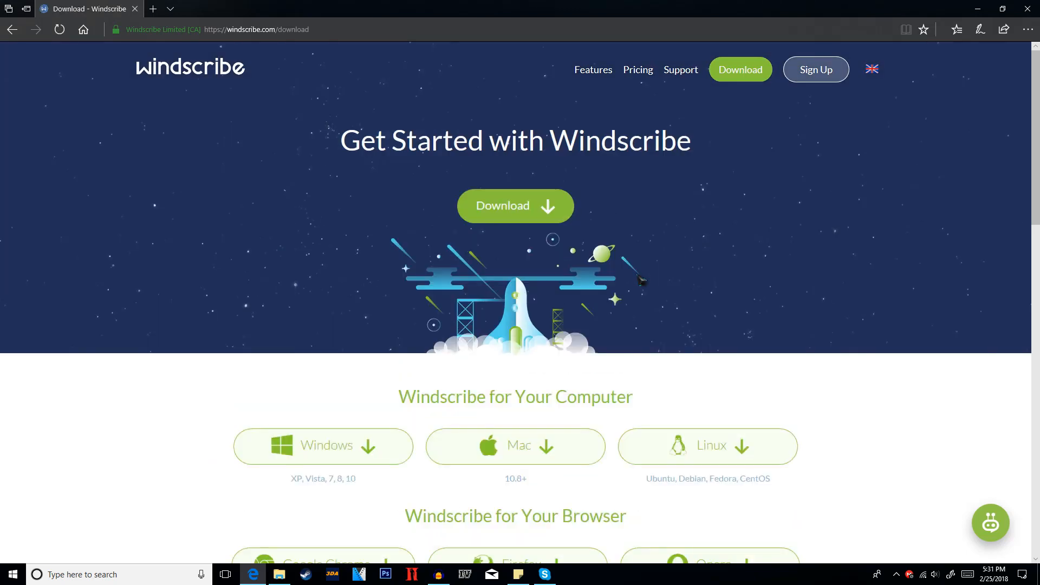
scroll("down", 3)
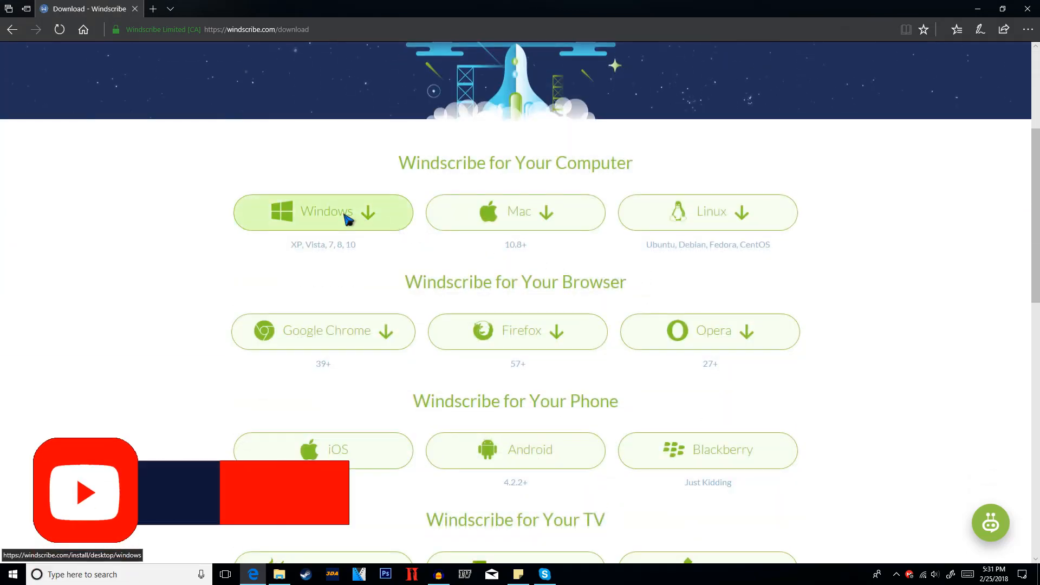
left_click(323, 212)
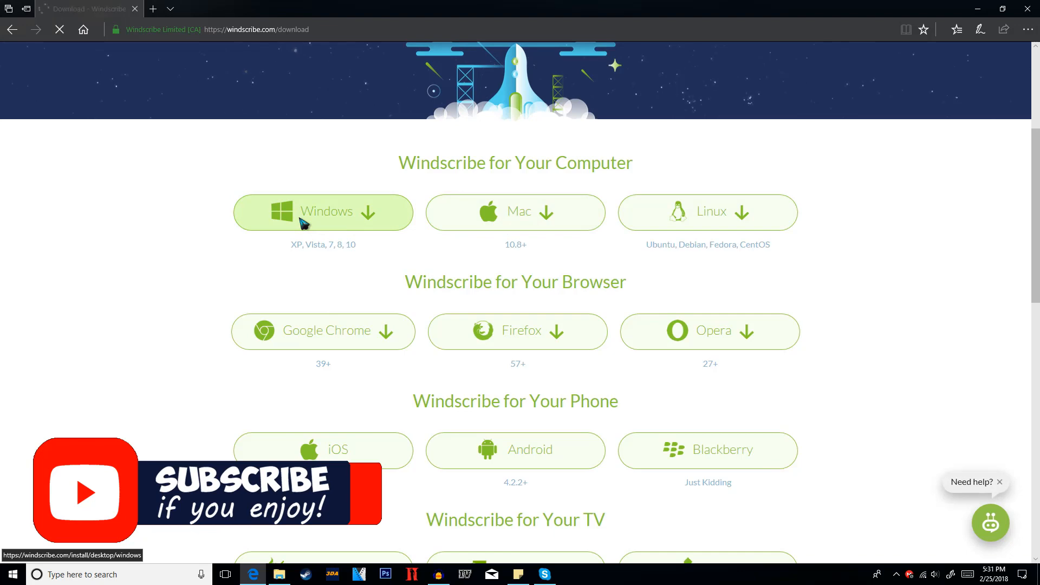
left_click(323, 211)
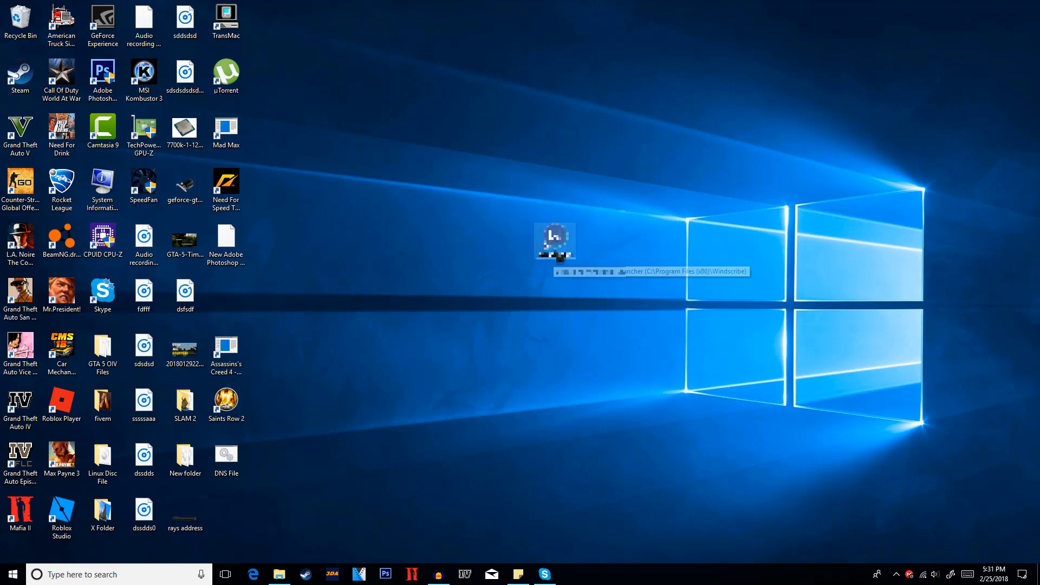
Step: Launch Windscribe and connect to the San Francisco - Bay server from the location list
double_click(554, 238)
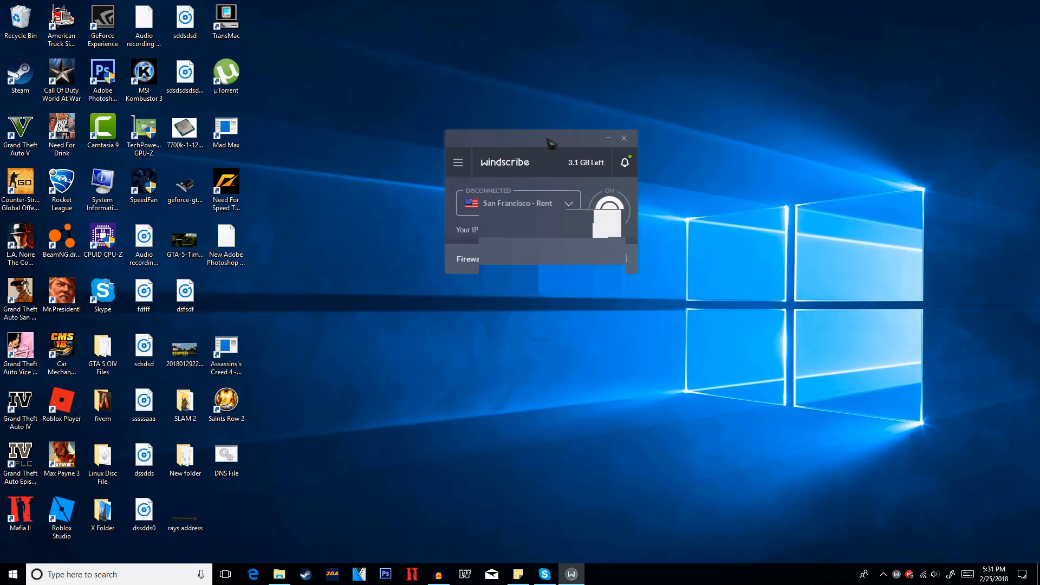
left_click(518, 202)
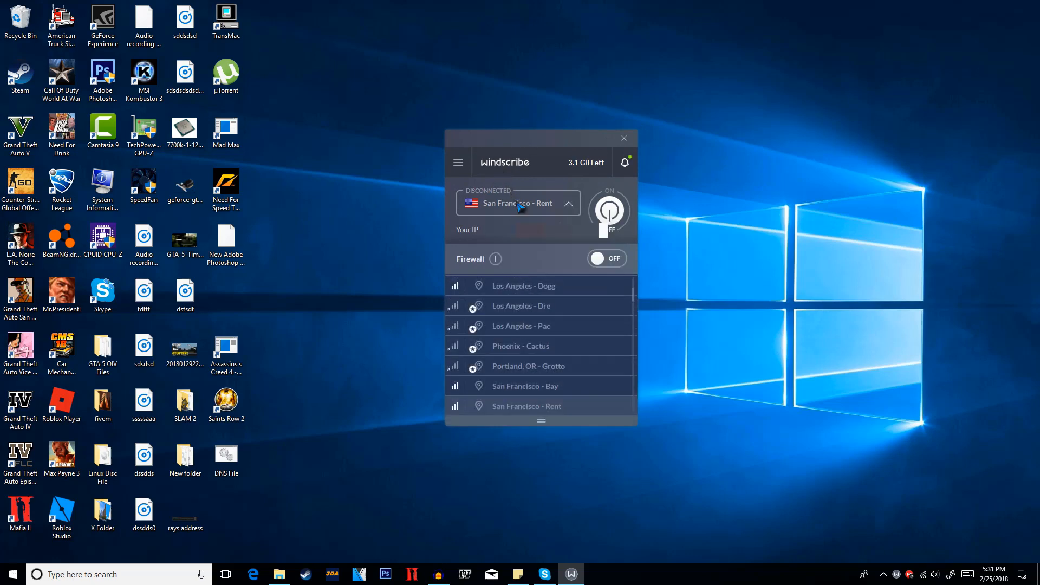
scroll("down", 3)
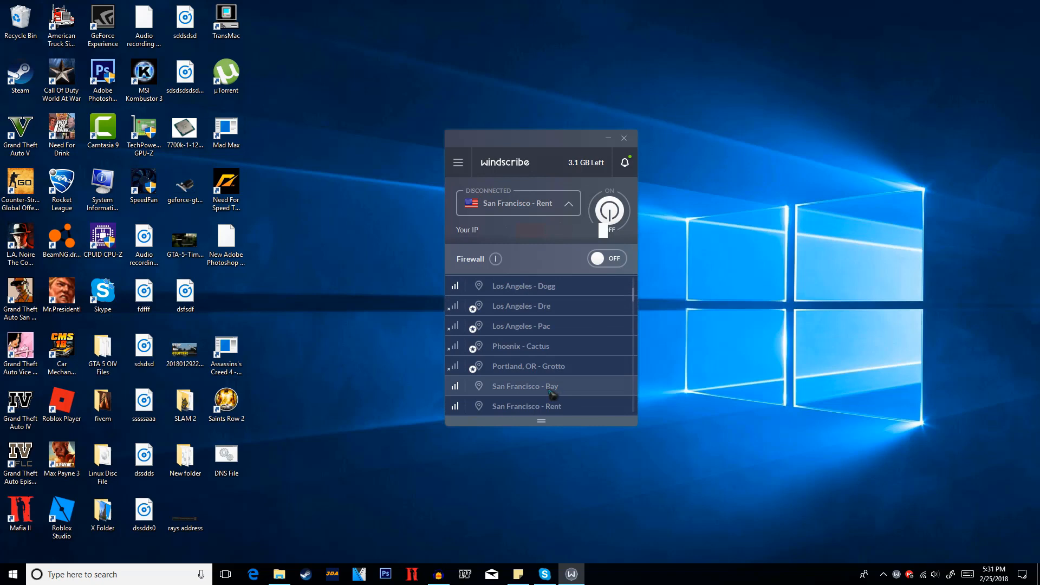
mouse_move(525, 365)
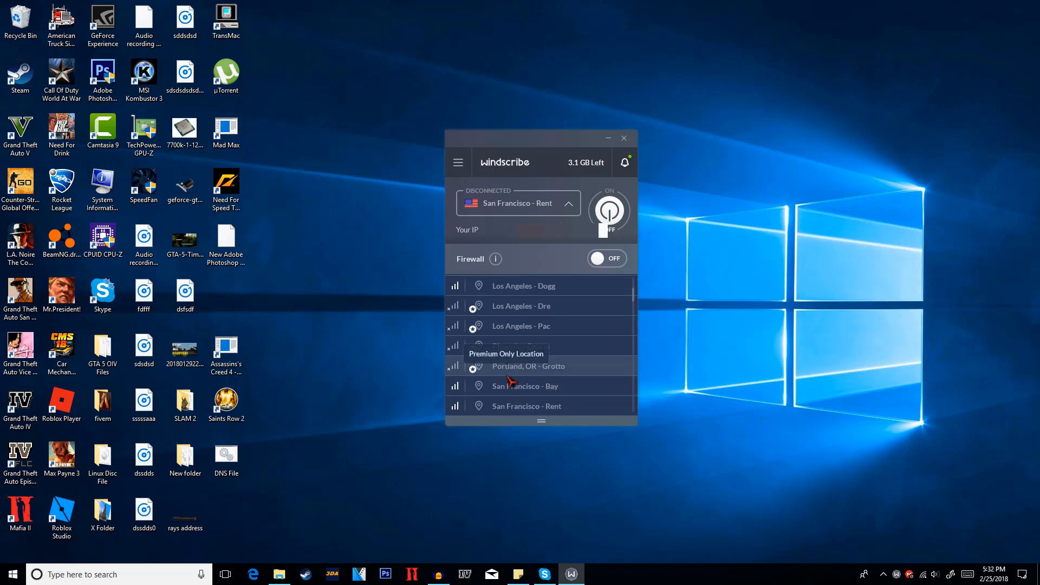
left_click(525, 386)
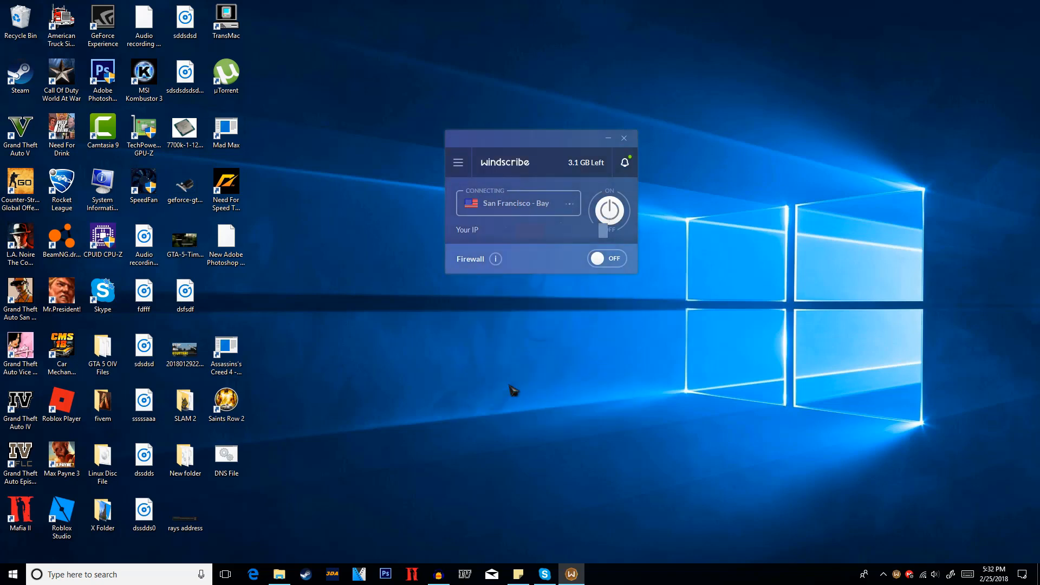
left_click(606, 258)
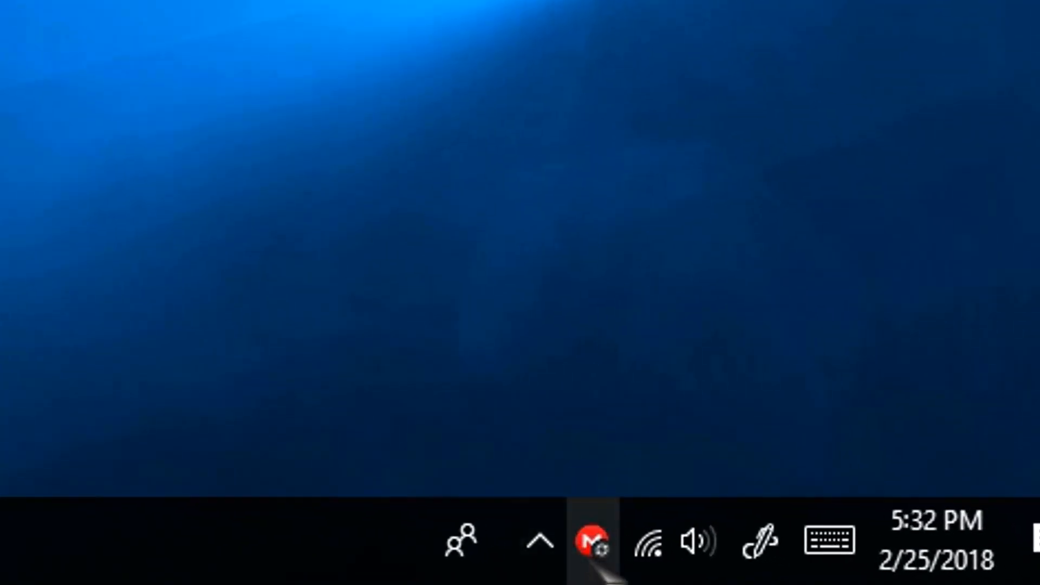
Step: Exit MEGAsync from the tray and relaunch it via Start search for 'megasync'
left_click(592, 540)
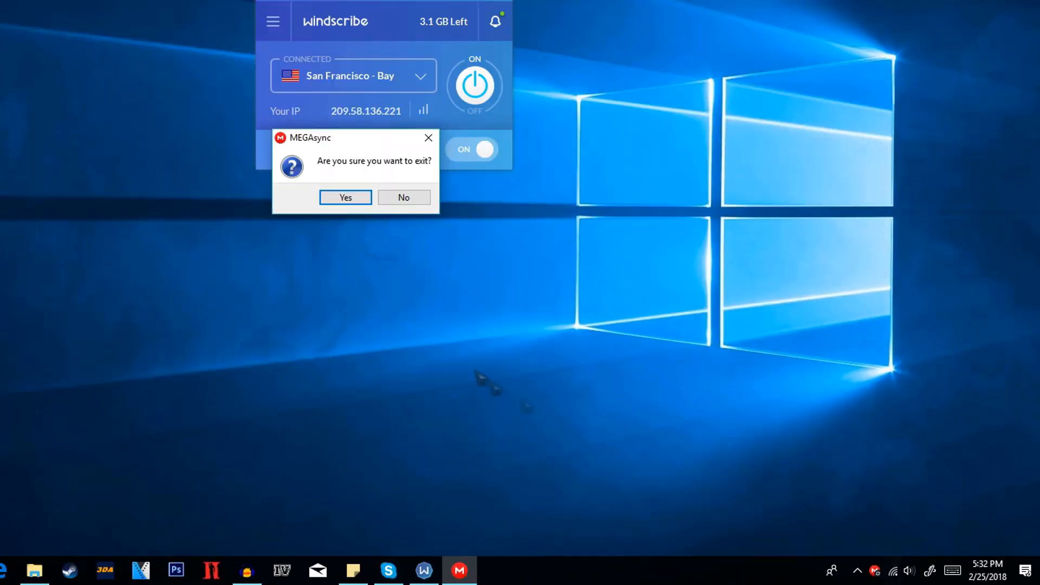
left_click(345, 197)
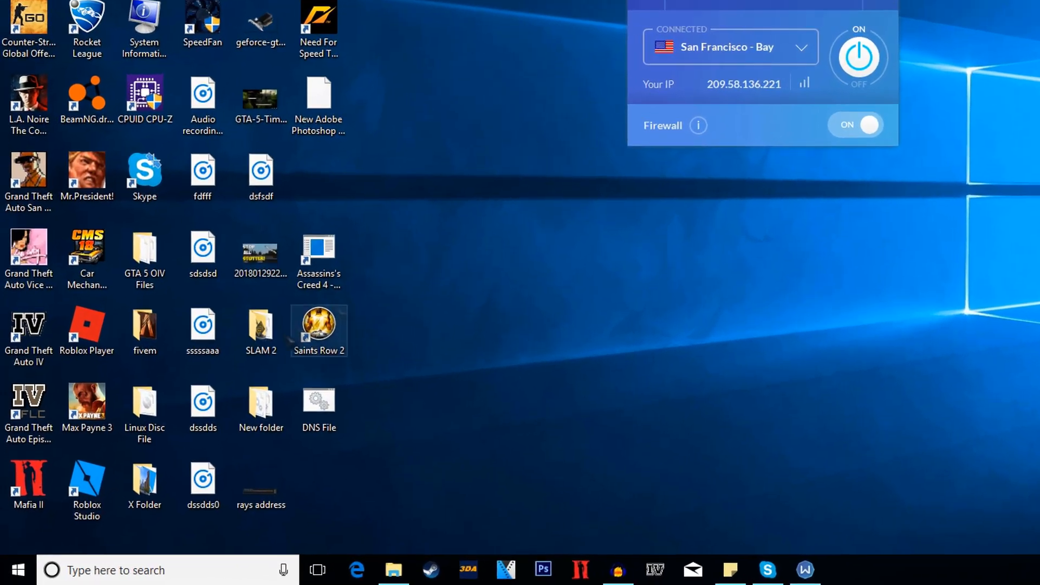
type("megasync")
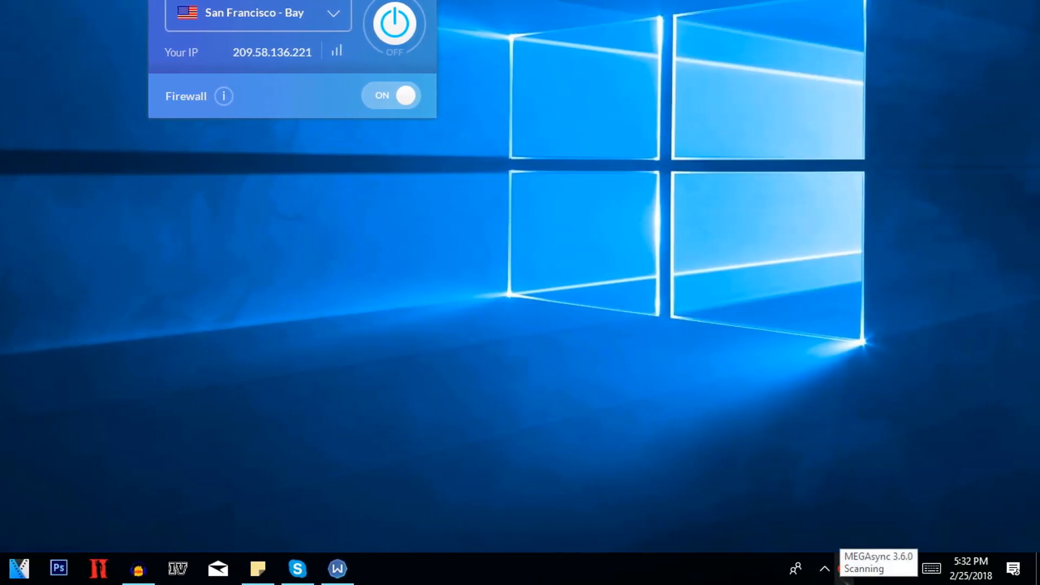
left_click(845, 569)
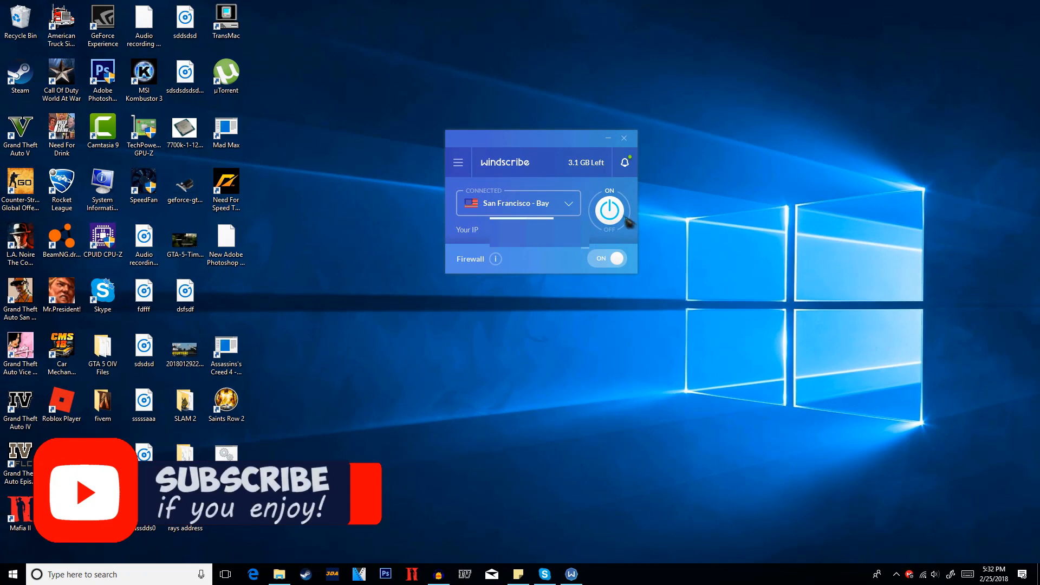
Step: Disconnect the VPN from San Francisco - Bay, turning the firewall off
left_click(608, 210)
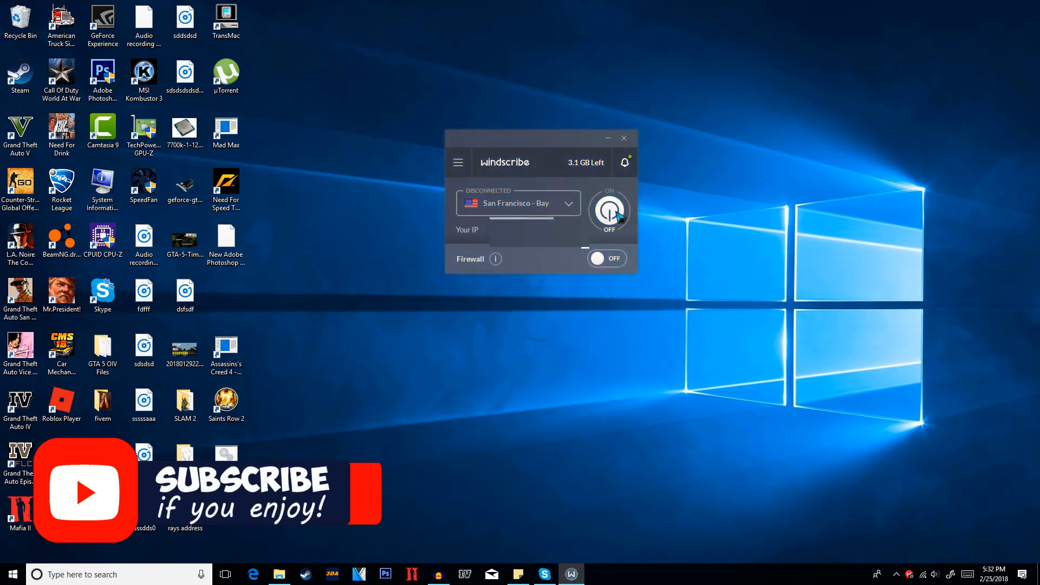